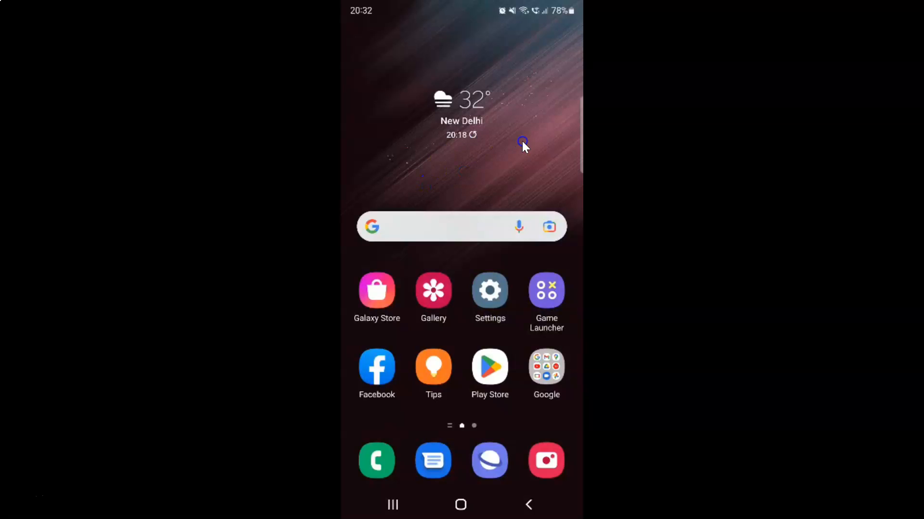
pyautogui.moveTo(483, 161)
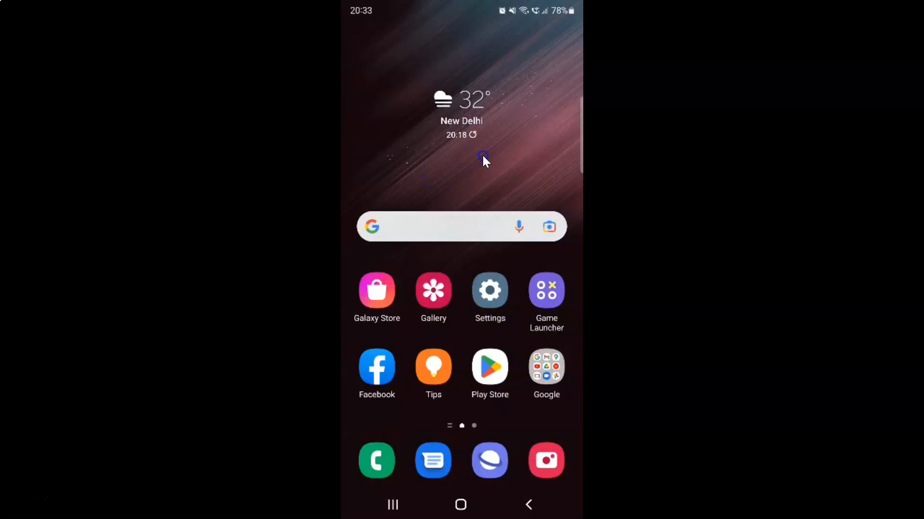
pyautogui.moveTo(561, 266)
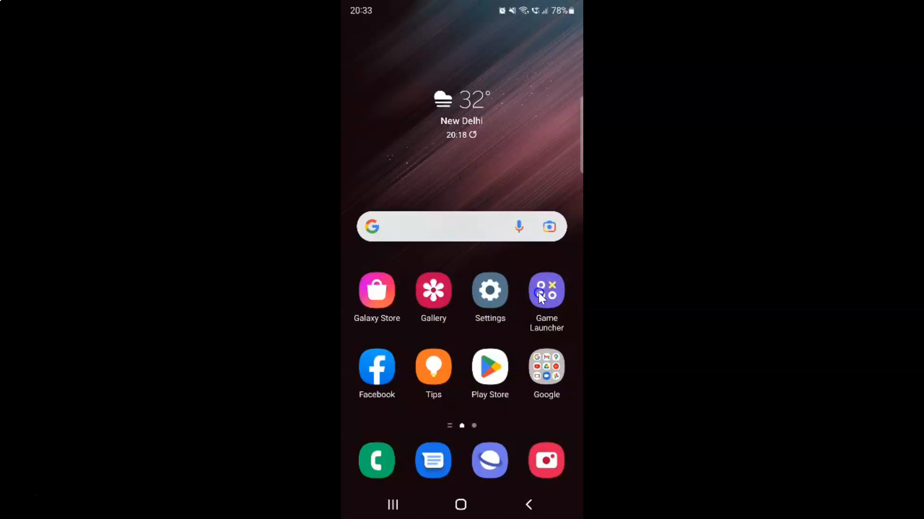
# Step: Launch Game Launcher and show its More panel with Events, Game Booster and Settings
pyautogui.click(545, 291)
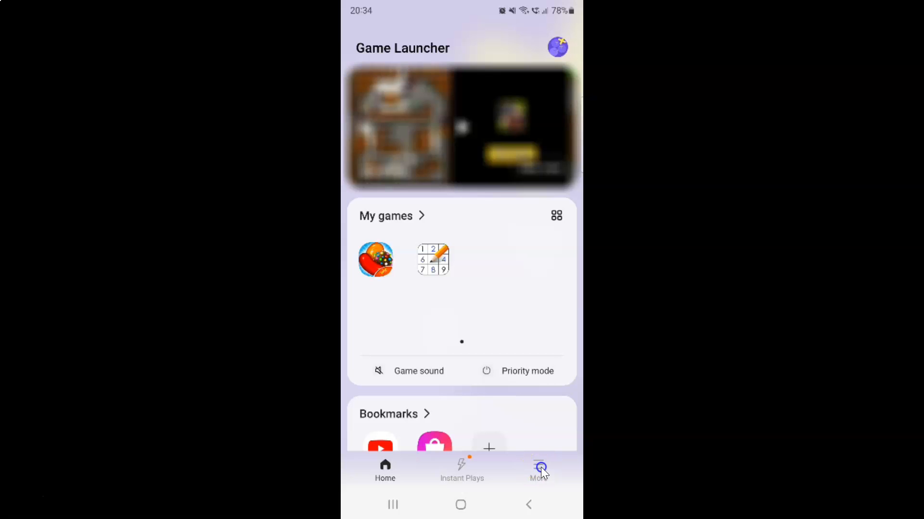
pyautogui.click(539, 468)
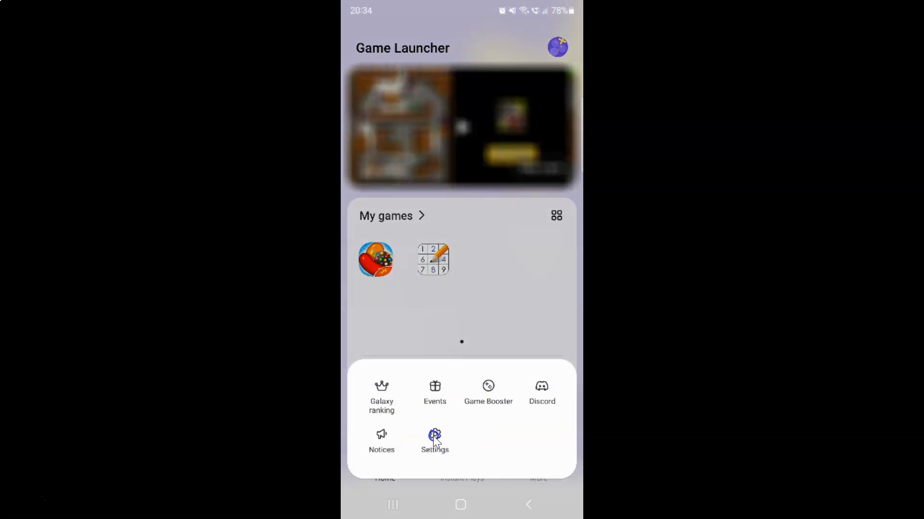
# Step: Enter the Game Launcher settings page from the More panel
pyautogui.click(434, 441)
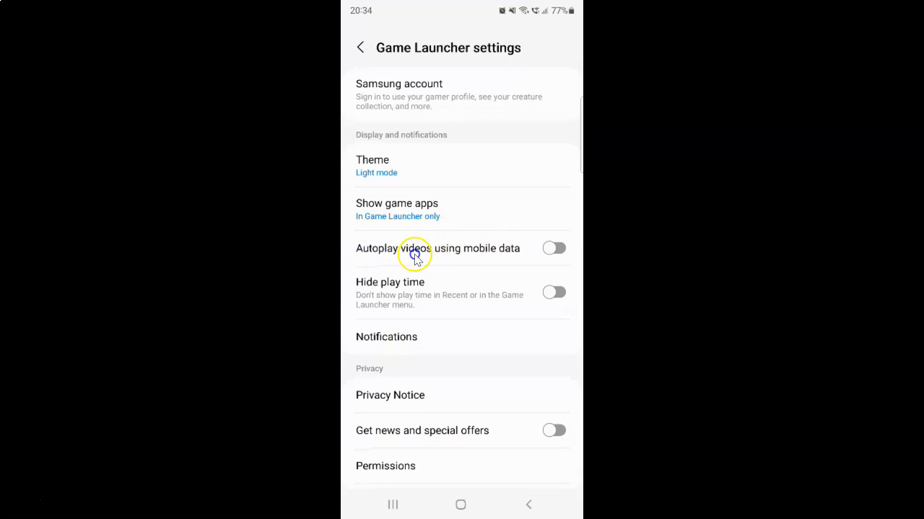
pyautogui.moveTo(450, 142)
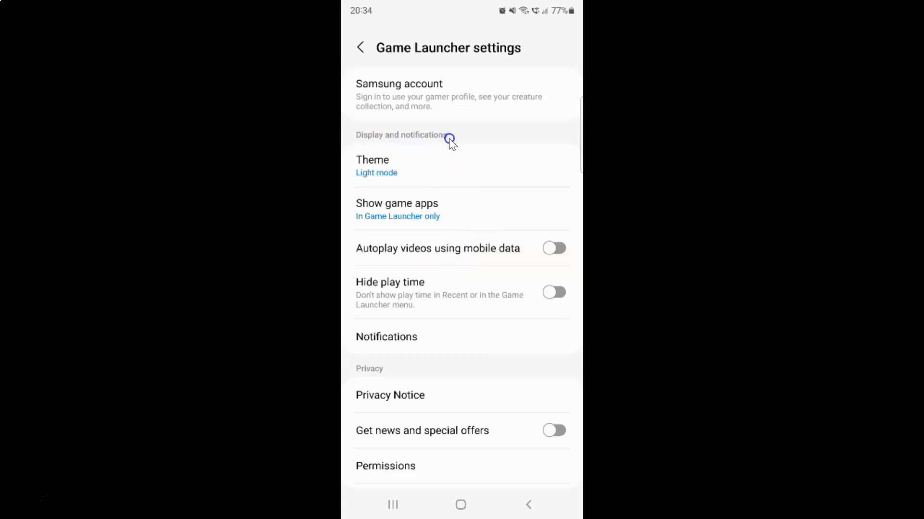
pyautogui.moveTo(480, 230)
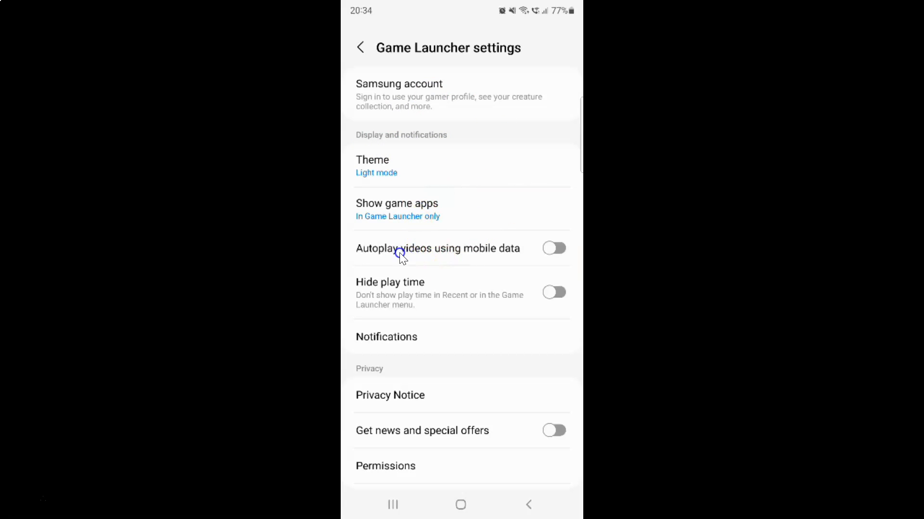
pyautogui.moveTo(444, 257)
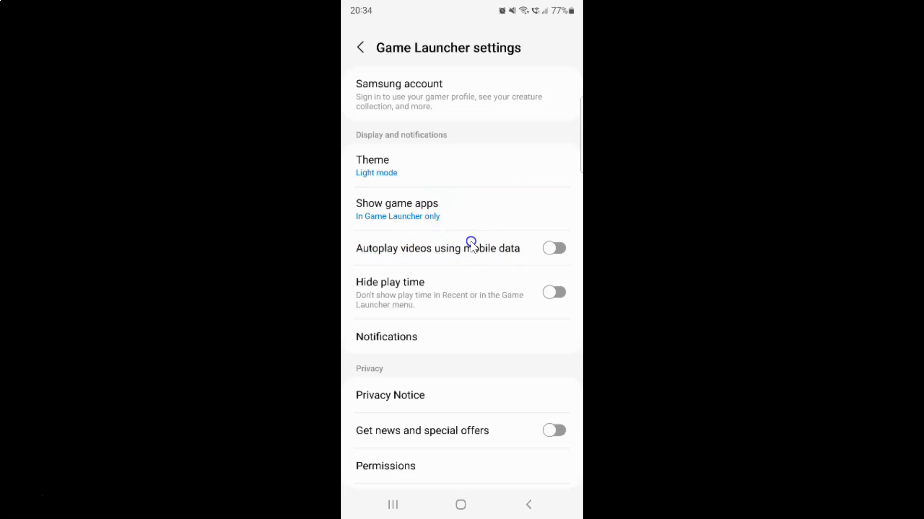
pyautogui.moveTo(368, 252)
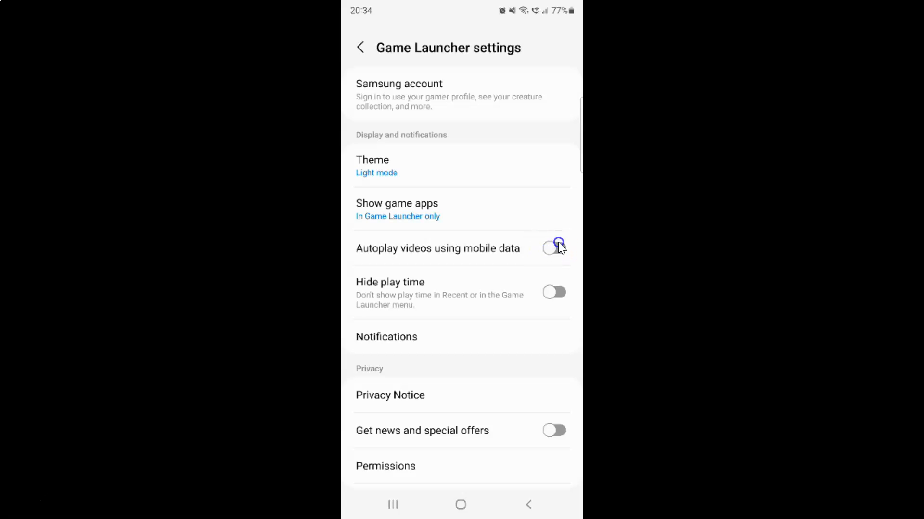
# Step: Switch the 'Autoplay videos using mobile data' toggle to on
pyautogui.click(553, 247)
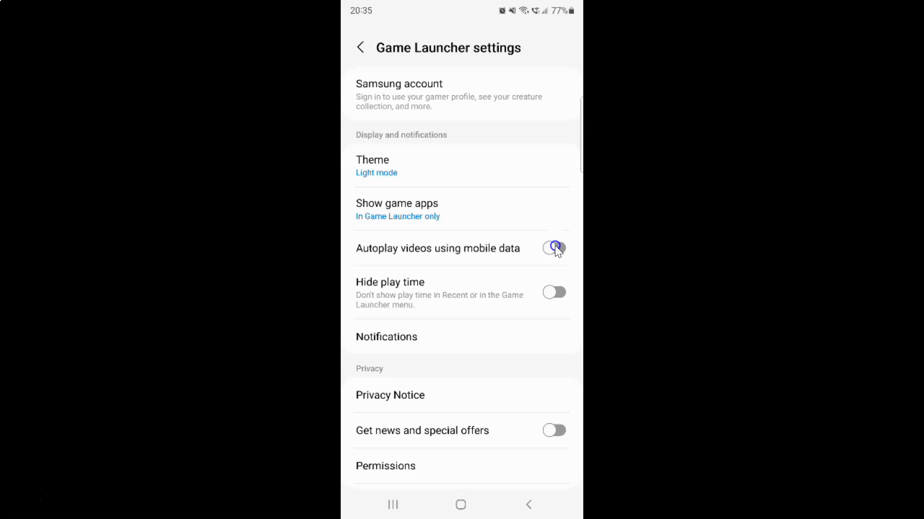
pyautogui.click(554, 249)
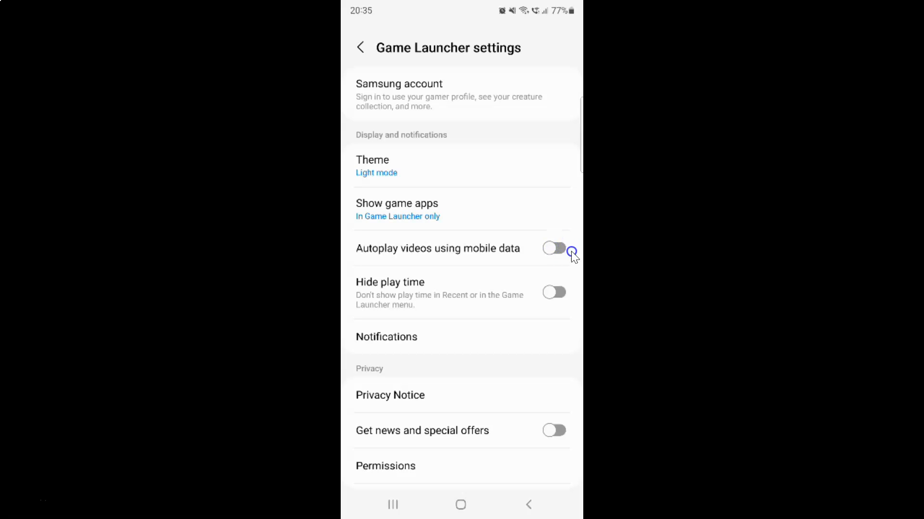
pyautogui.click(553, 248)
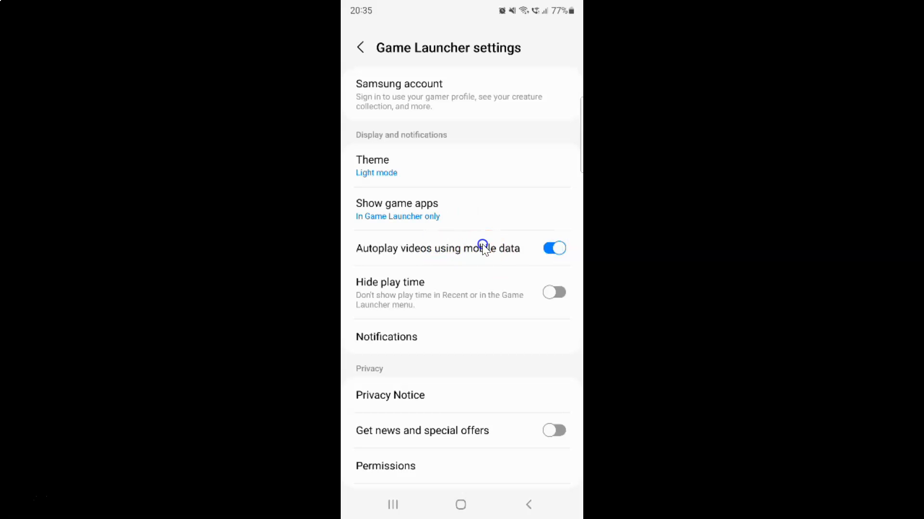
pyautogui.moveTo(486, 256)
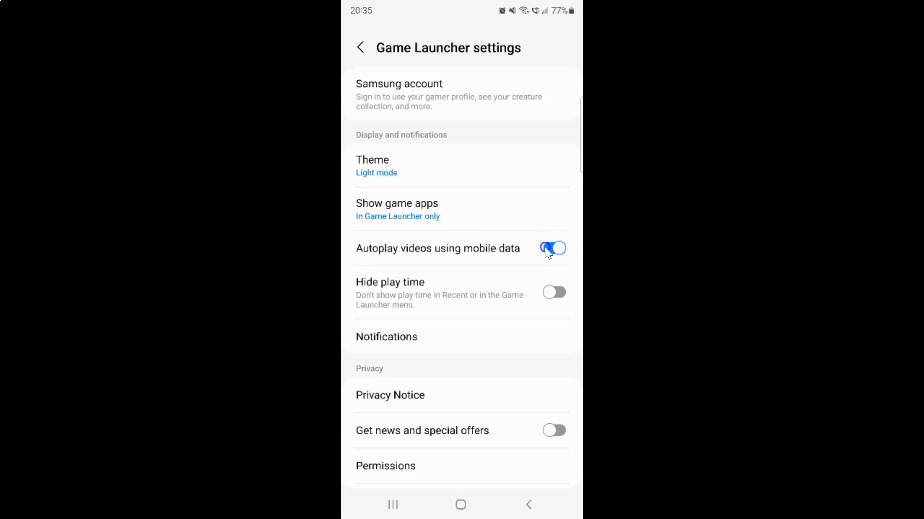
# Step: Switch the 'Autoplay videos using mobile data' toggle back to off
pyautogui.click(554, 248)
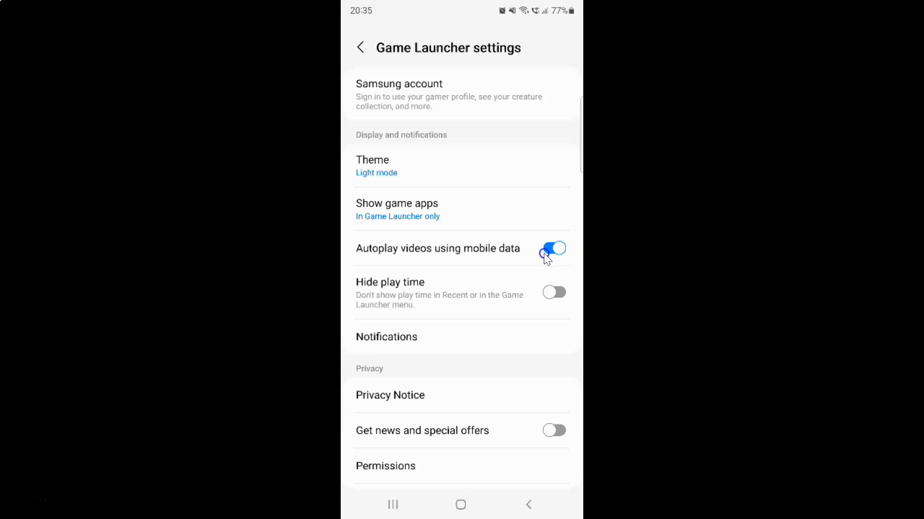
pyautogui.click(552, 248)
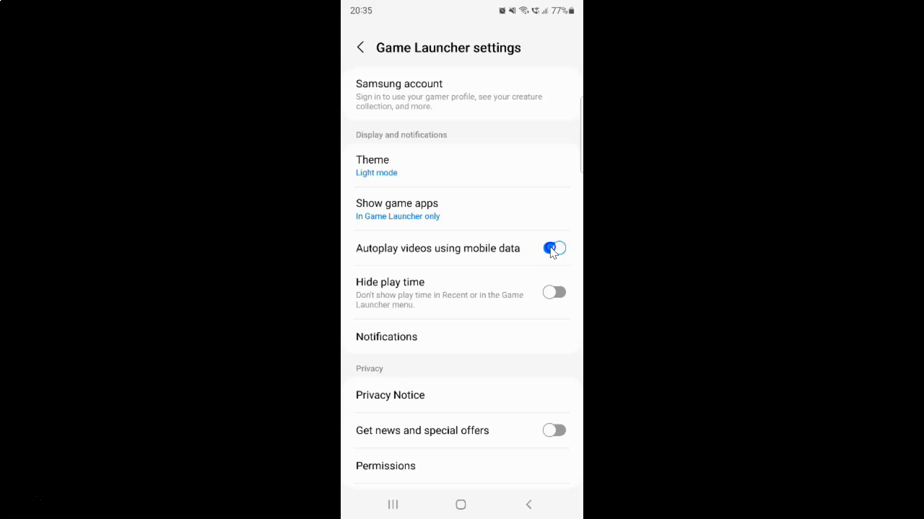
pyautogui.click(554, 248)
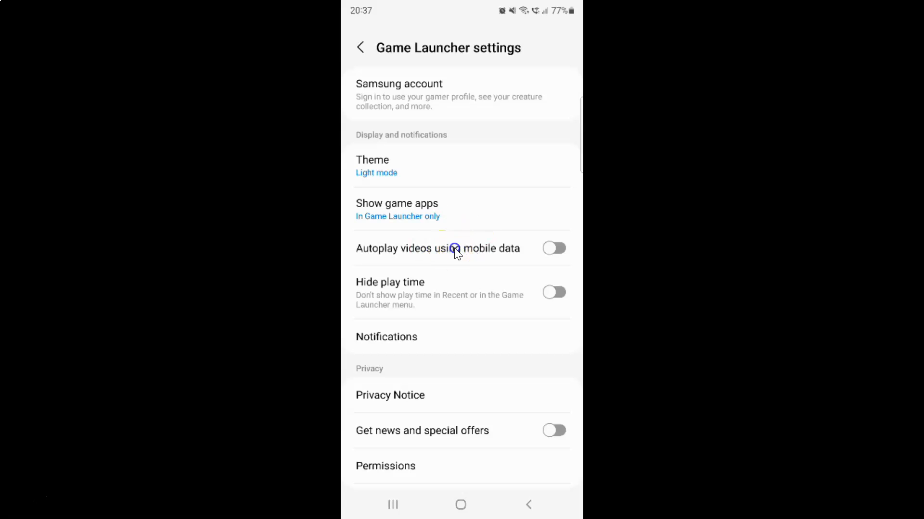
pyautogui.moveTo(486, 258)
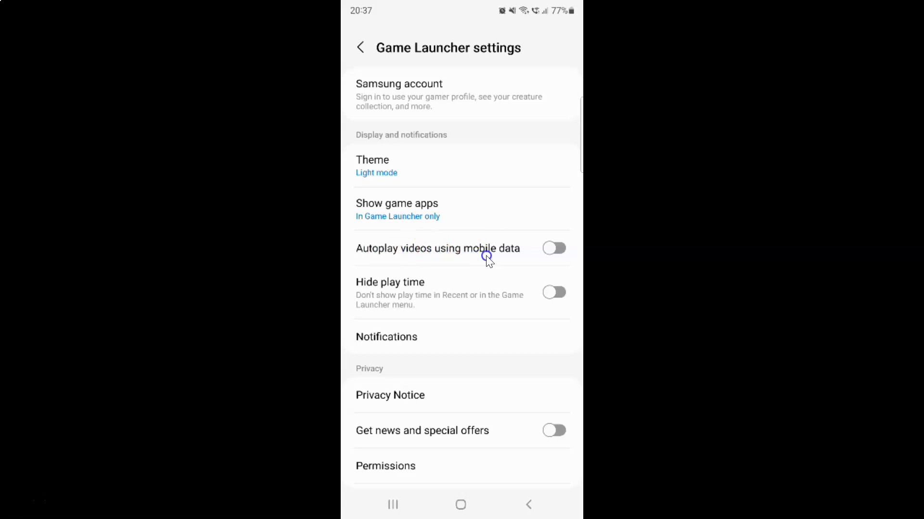
pyautogui.moveTo(542, 269)
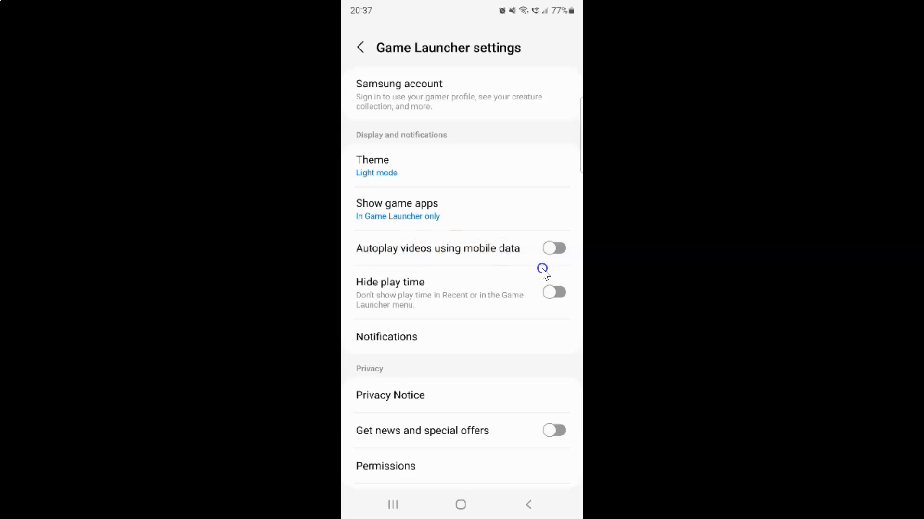
pyautogui.click(553, 248)
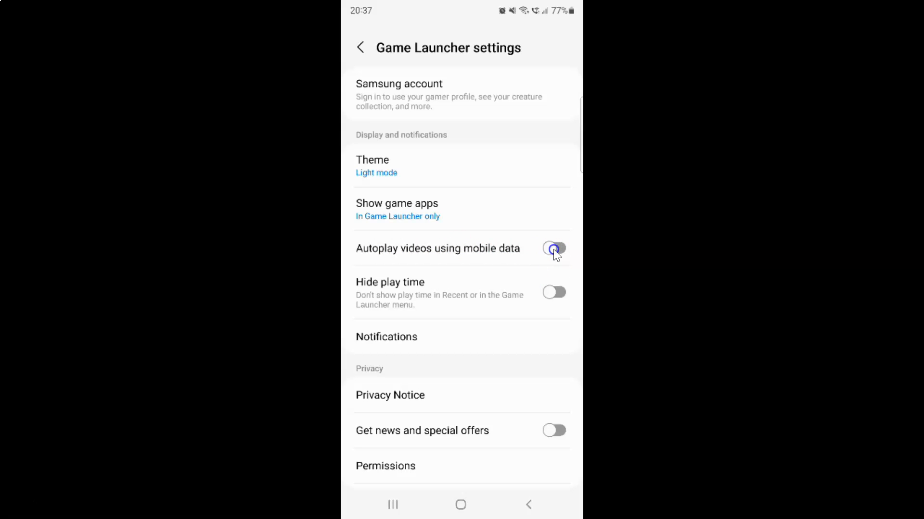
pyautogui.click(553, 248)
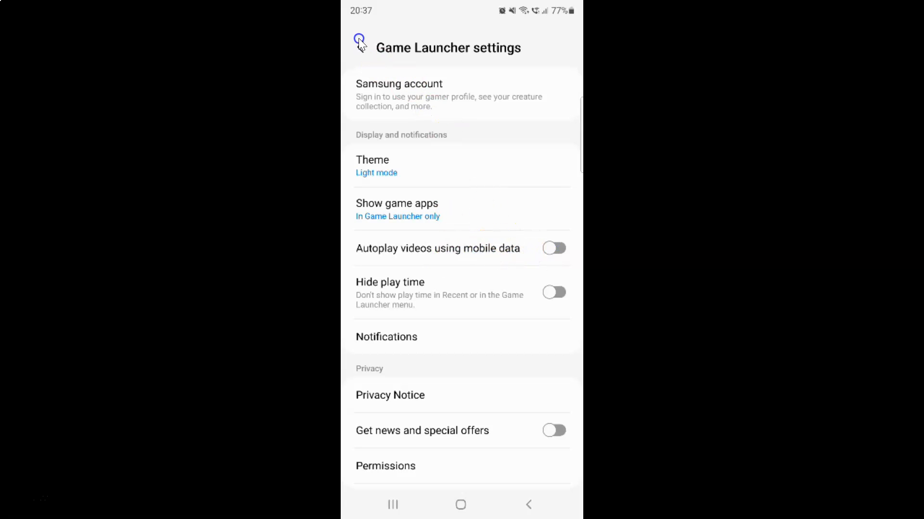
# Step: Leave settings for the Game Launcher home page and show the recent apps overview
pyautogui.click(358, 42)
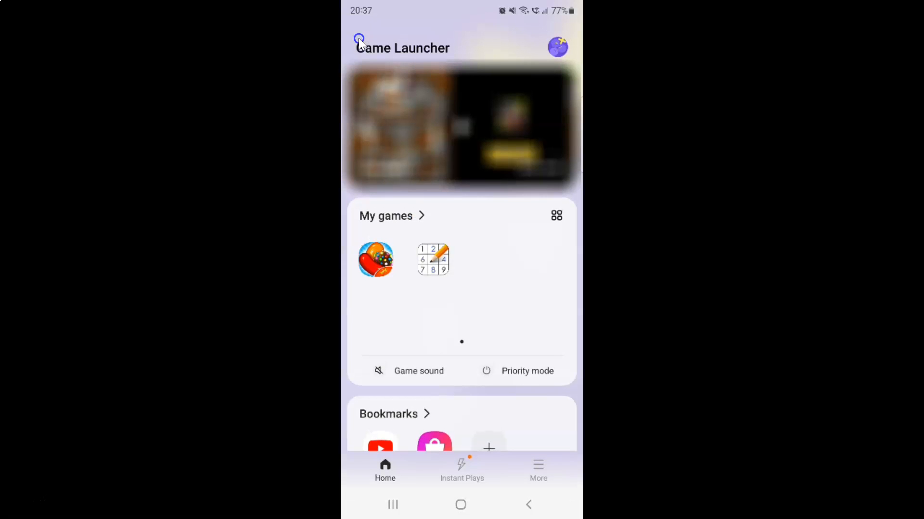
pyautogui.click(392, 505)
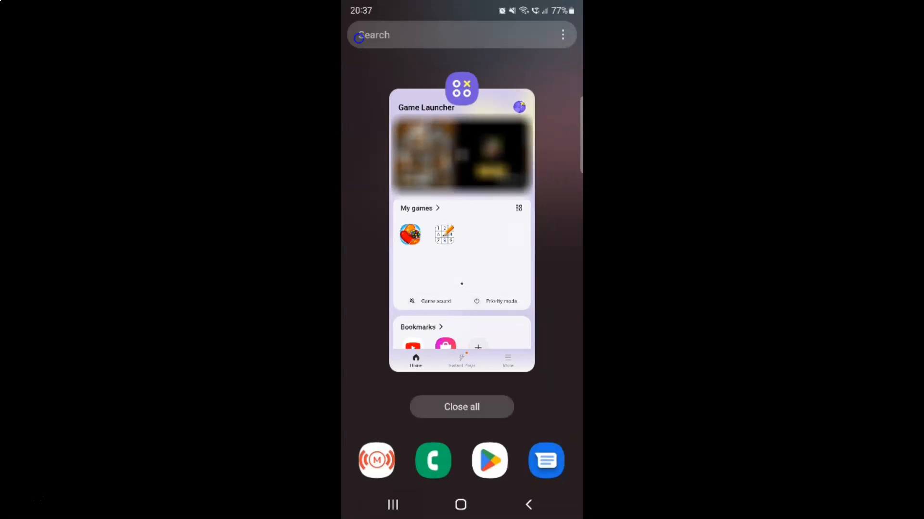